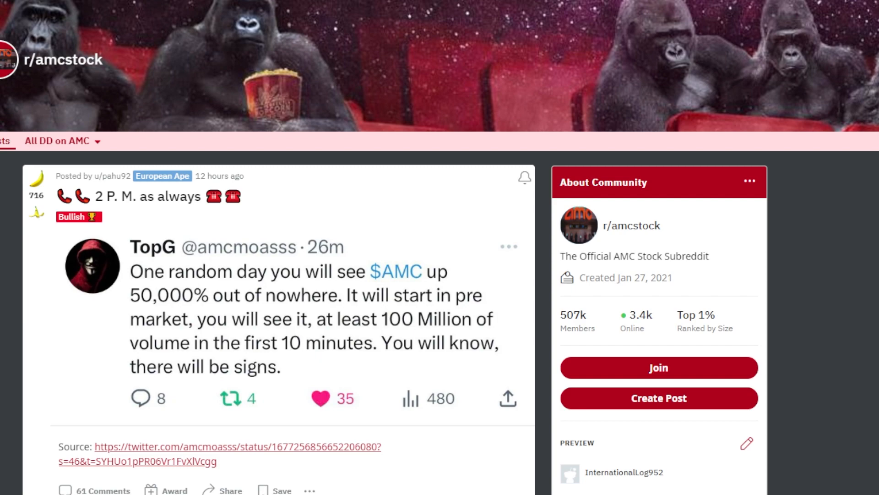
scroll(down, 3)
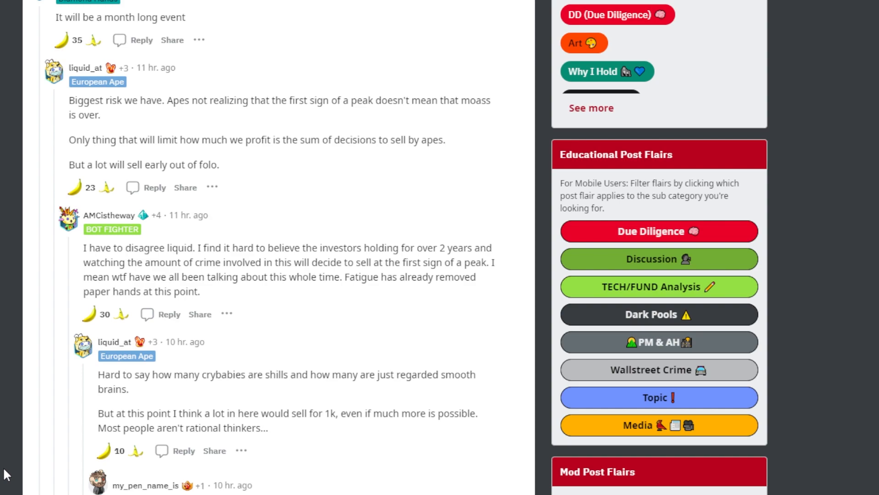
mouse_move(3, 483)
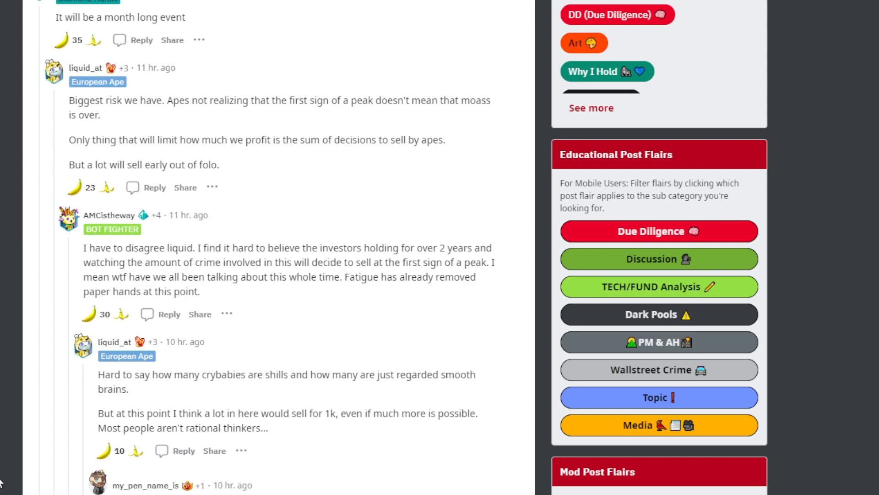
scroll(up, 3)
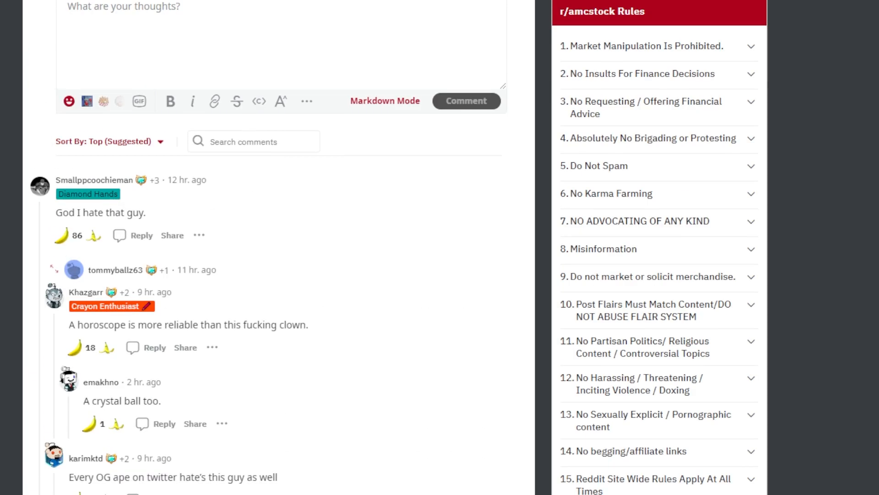
scroll(up, 3)
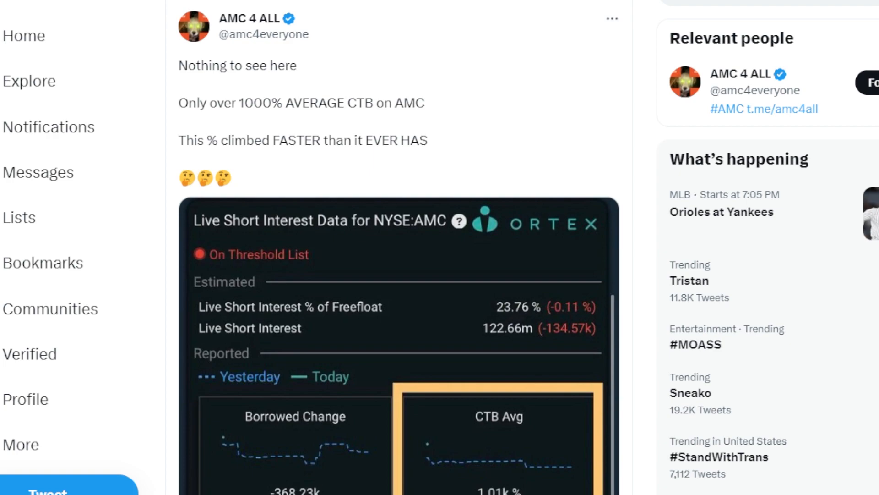
scroll(down, 3)
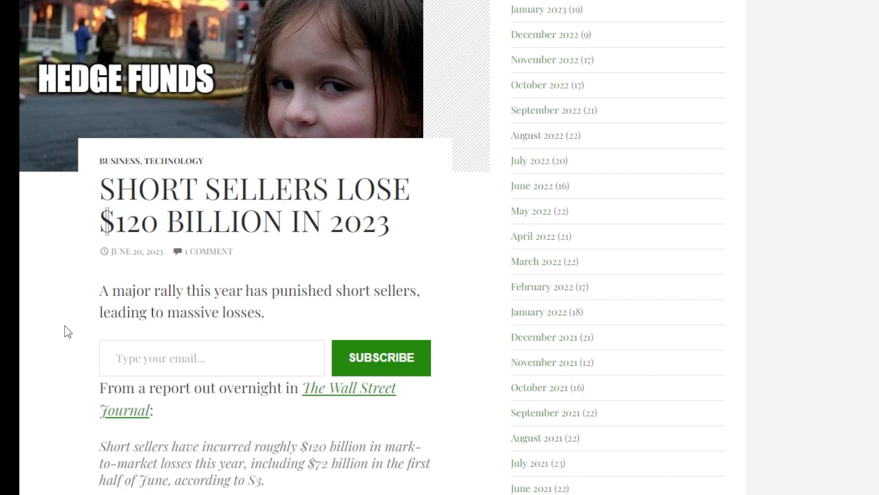
scroll(down, 3)
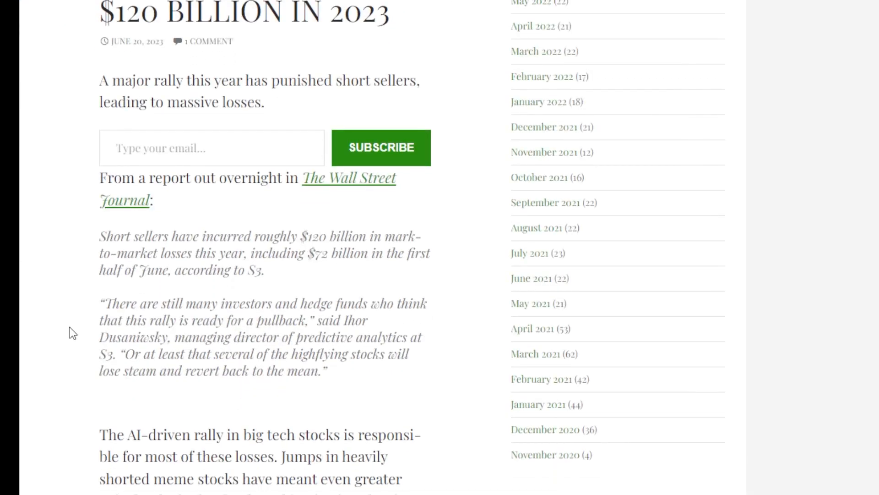
scroll(down, 3)
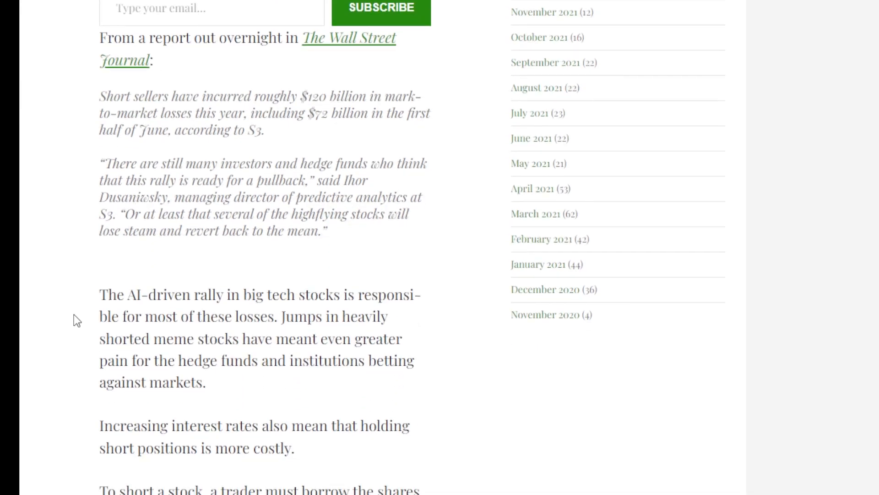
scroll(up, 3)
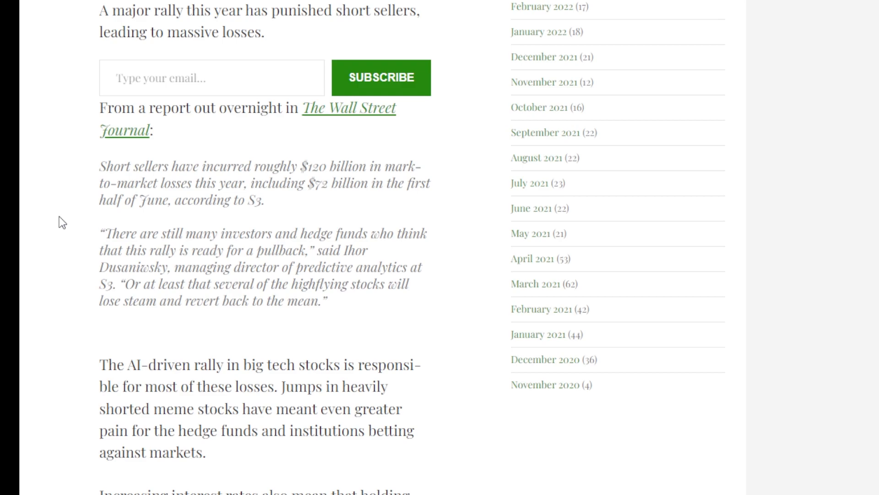
scroll(down, 3)
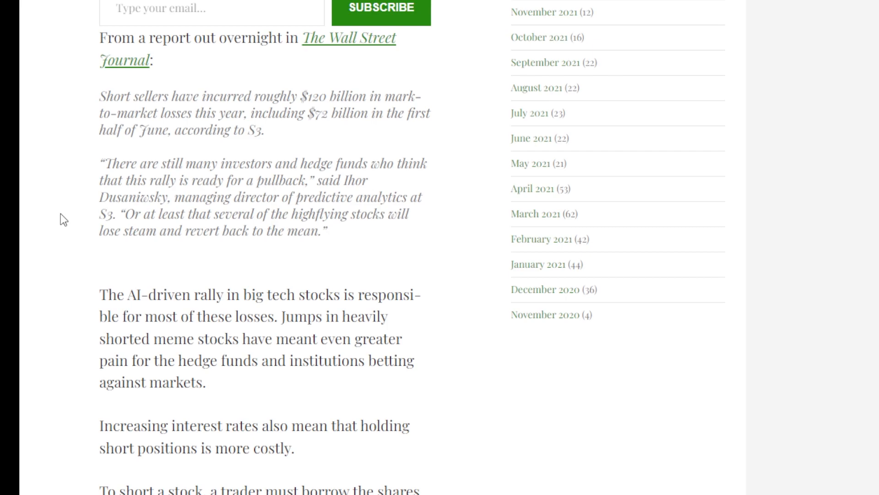
scroll(down, 3)
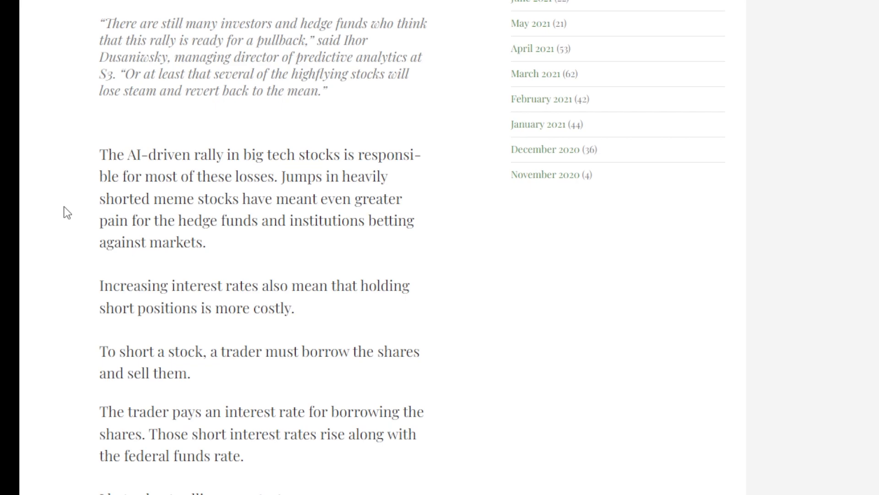
mouse_move(70, 210)
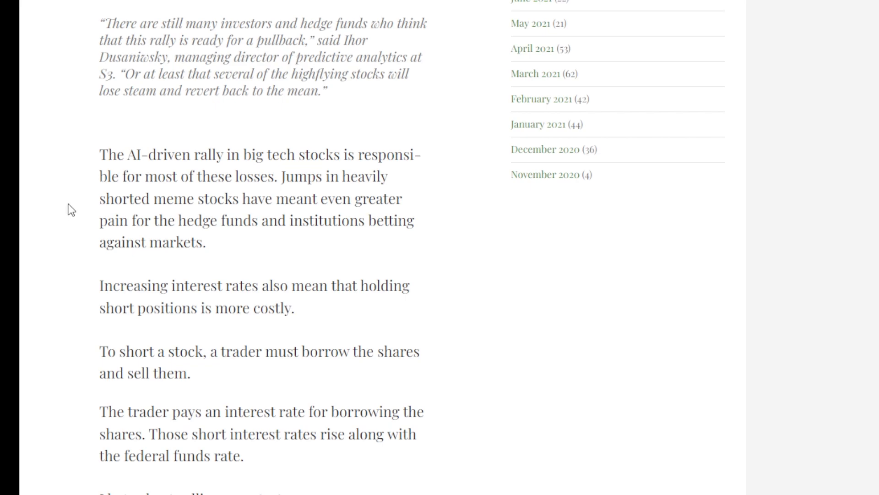
scroll(down, 3)
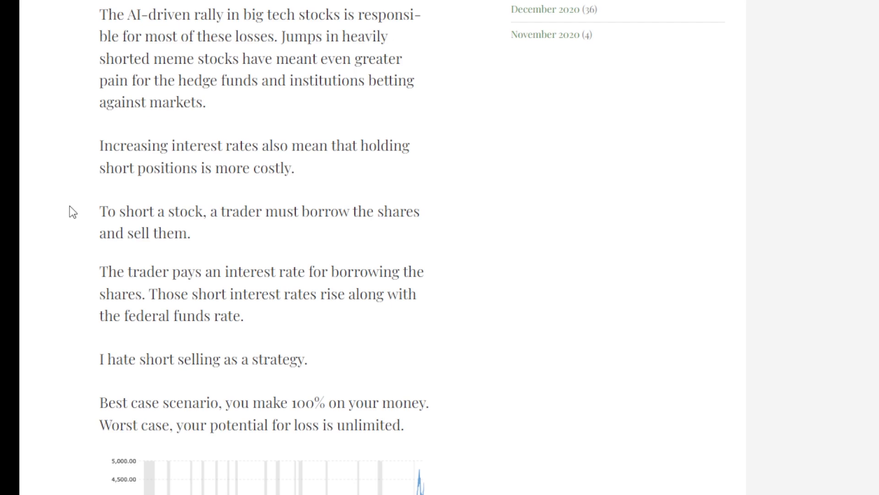
scroll(down, 3)
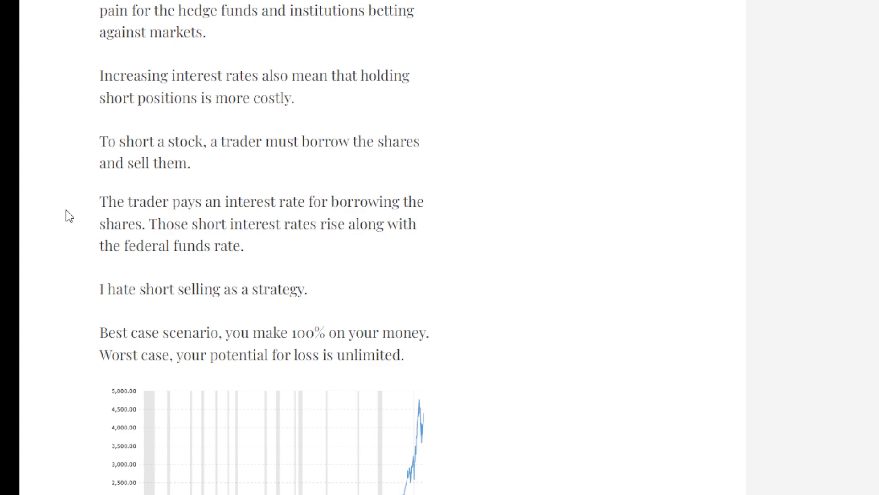
scroll(down, 3)
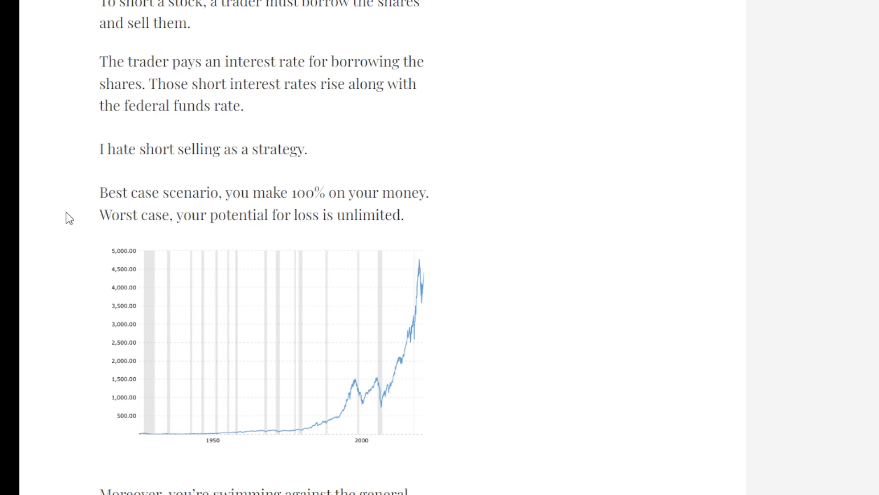
scroll(up, 3)
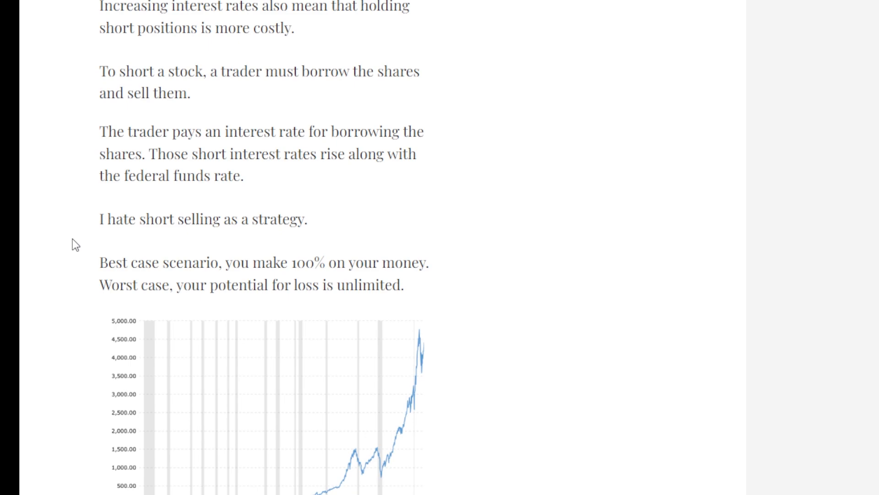
mouse_move(60, 264)
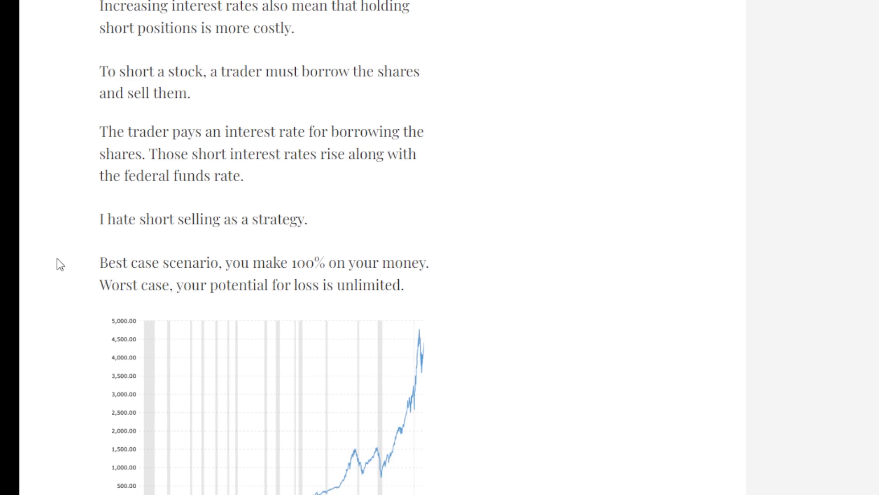
scroll(down, 3)
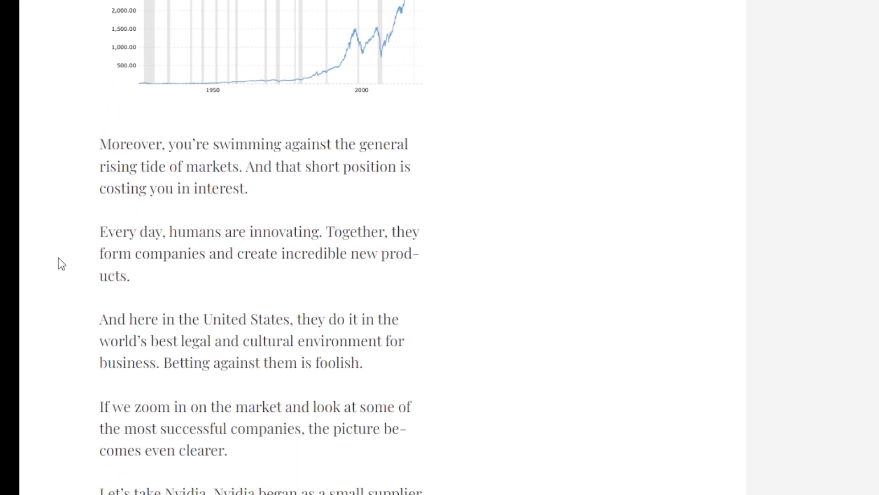
scroll(up, 3)
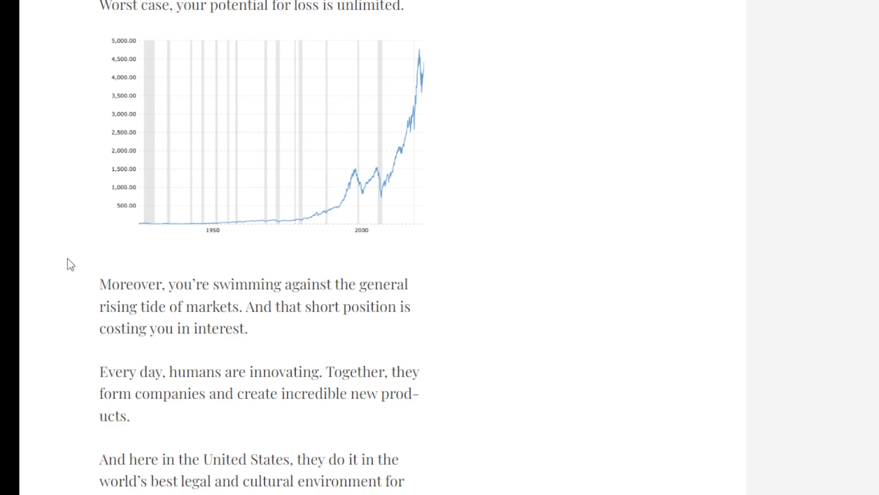
scroll(down, 3)
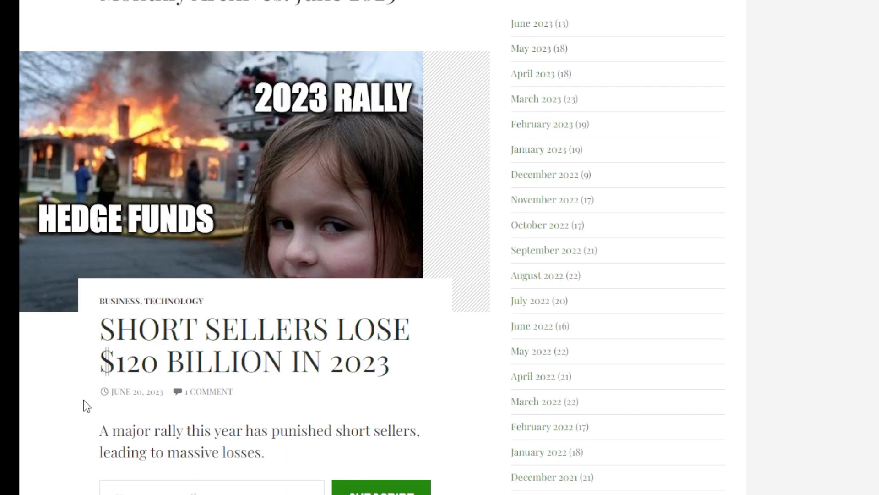
mouse_move(67, 403)
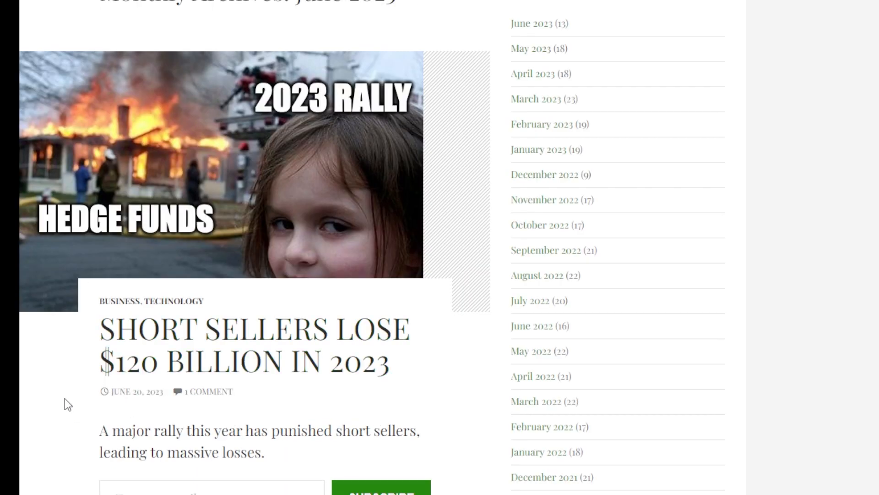